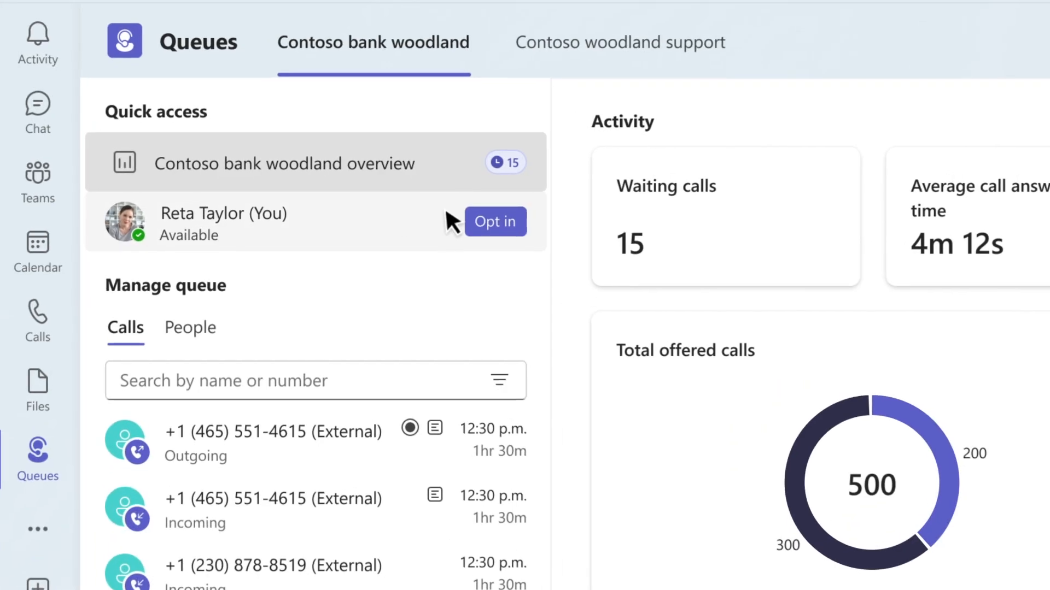
Opt in to the Contoso bank woodland queue to receive its external calls.
click(496, 221)
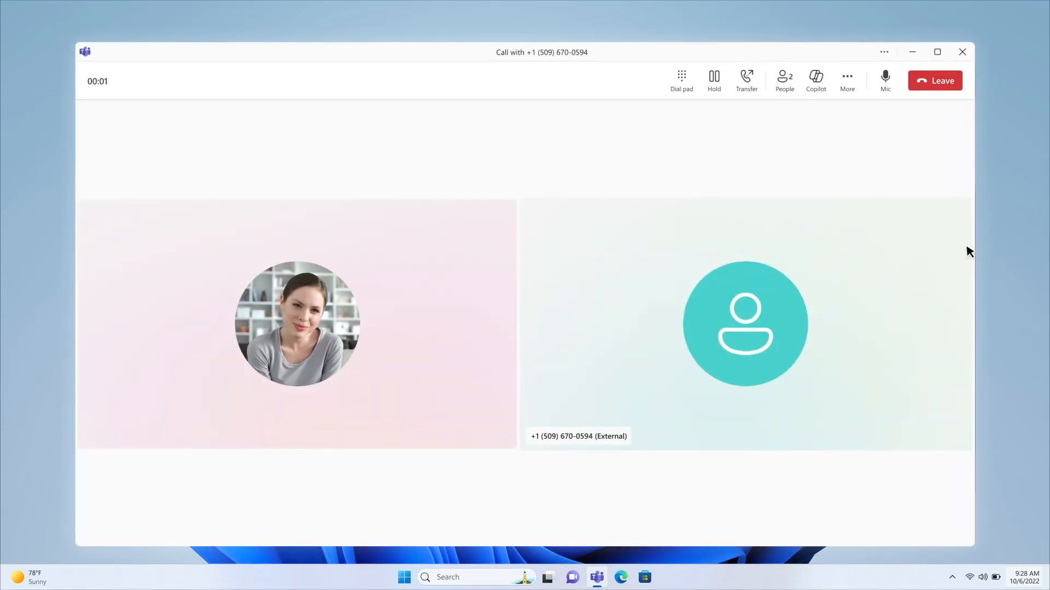
Start a direct Transfer of the external call, without consulting first.
click(745, 81)
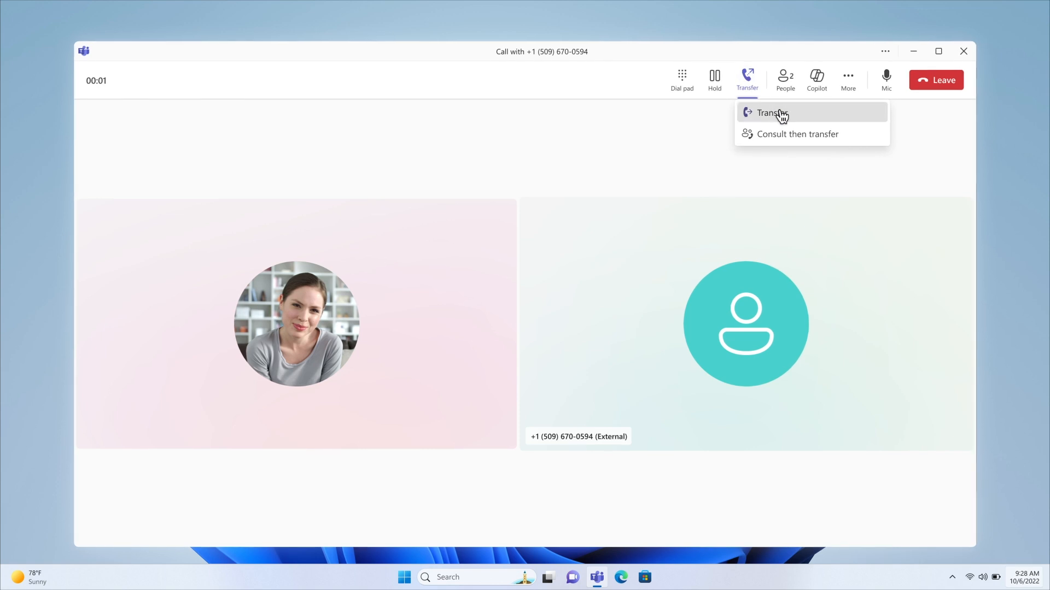
click(772, 112)
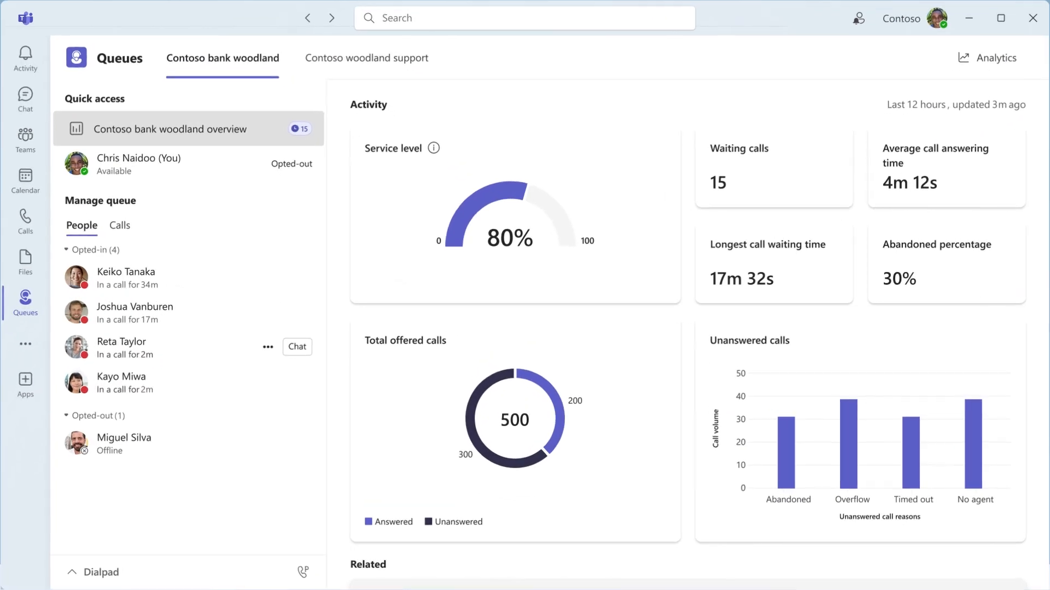
Scroll the queue dashboard down to Related and open the queue's Settings.
scroll(down, 3)
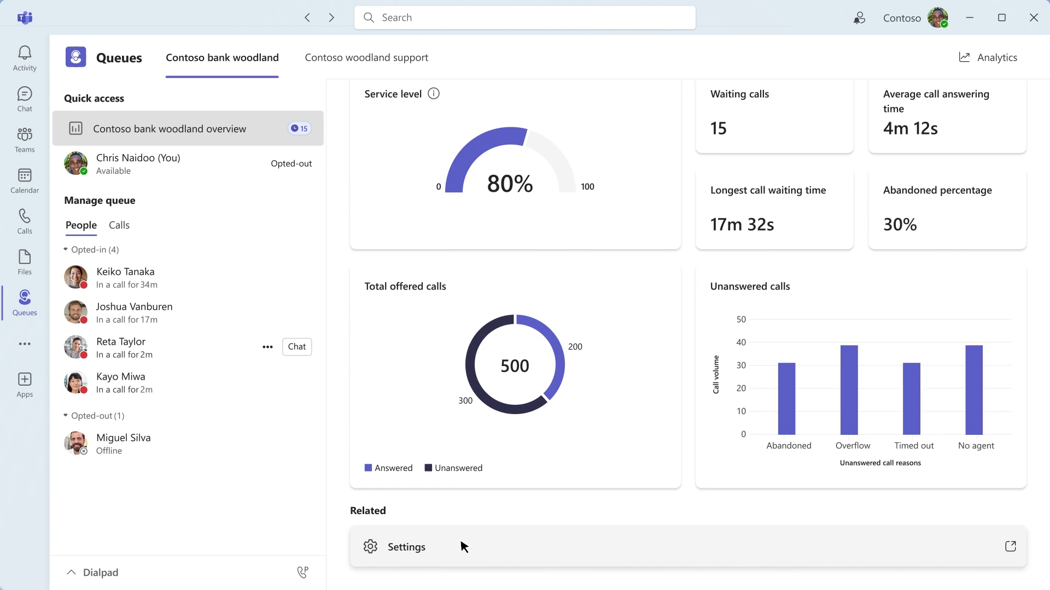
click(405, 547)
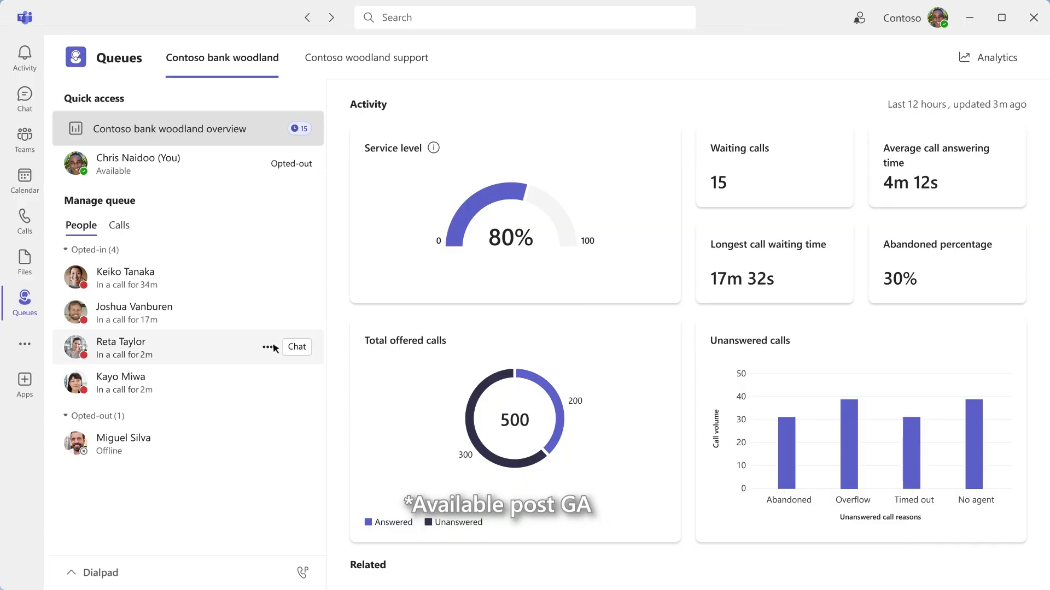
click(267, 347)
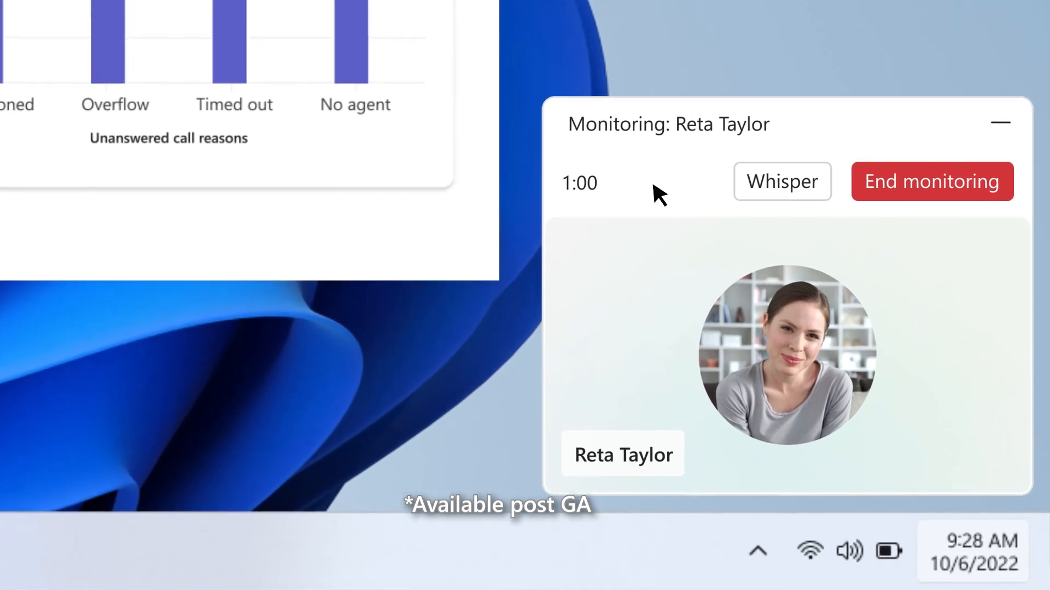
click(781, 182)
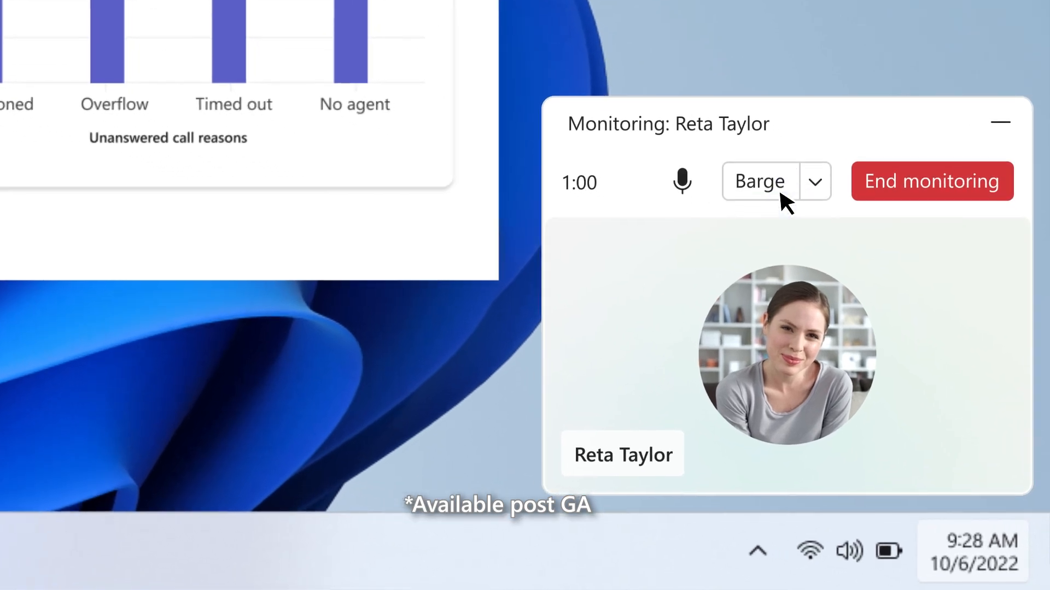